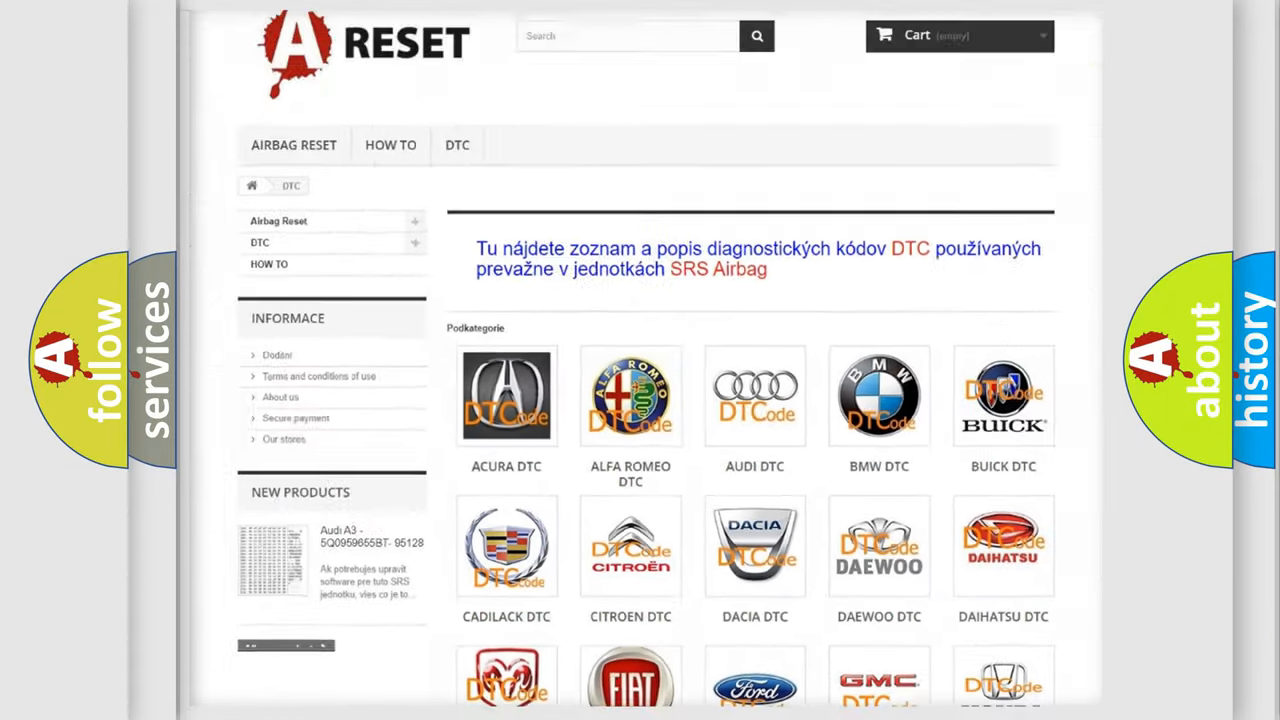
Step: Choose JEEP DTC from the brand grid and browse the list of Jeep trouble codes
scroll(down, 3)
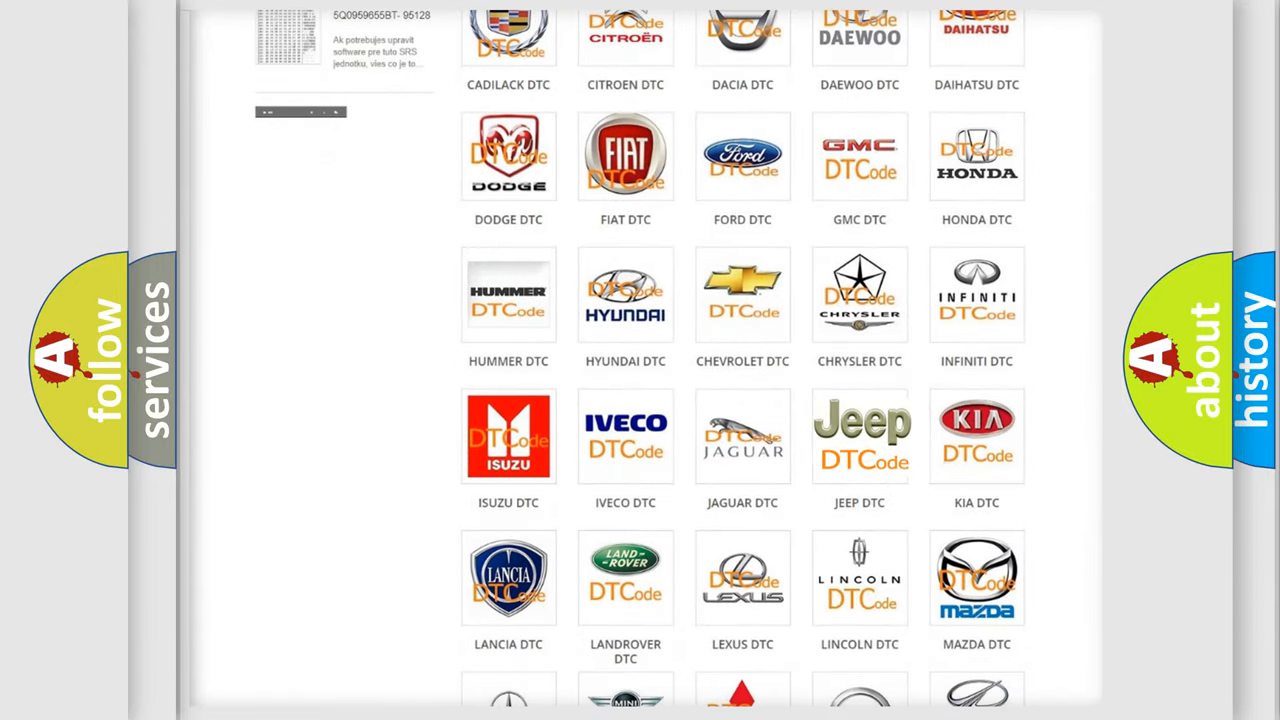
click(860, 436)
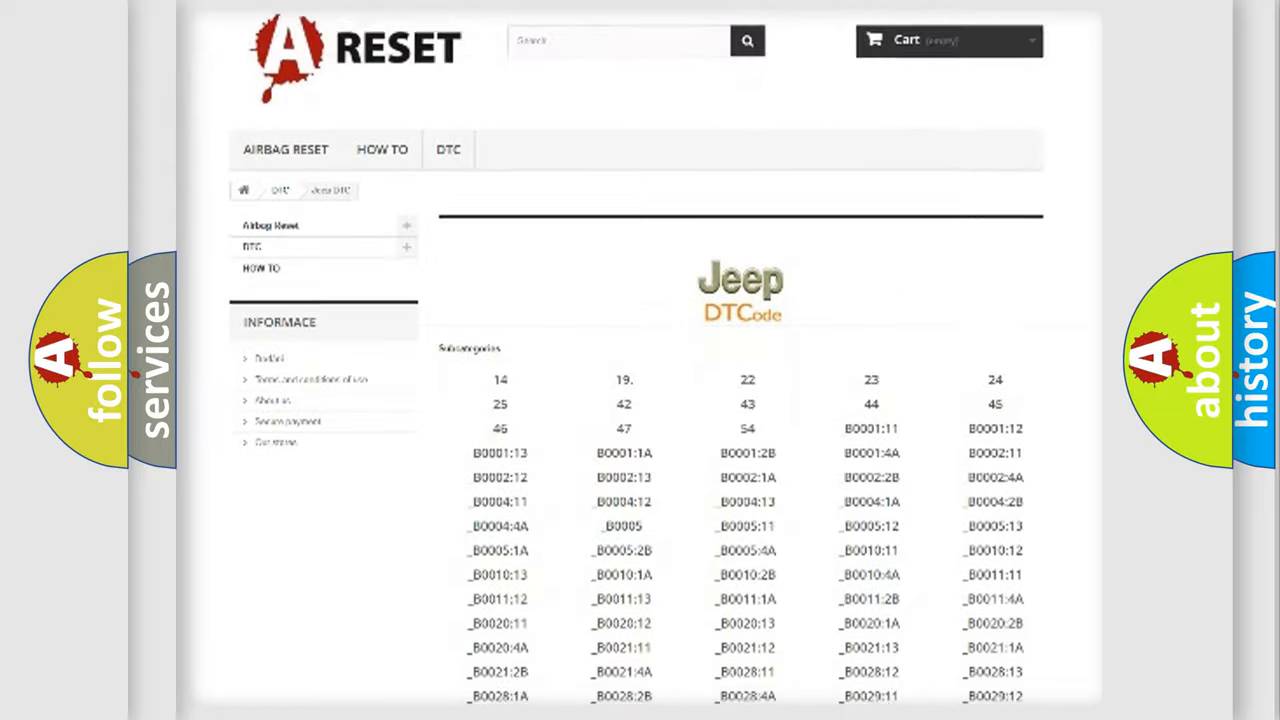
scroll(down, 3)
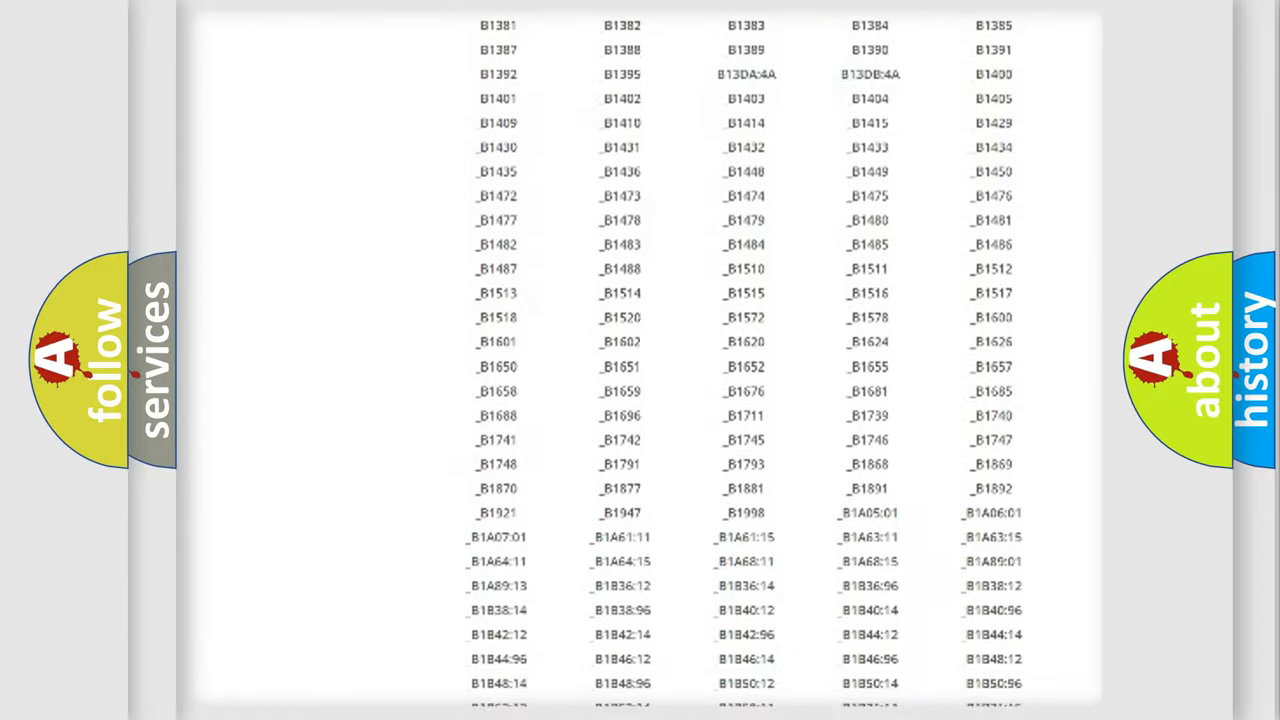
scroll(up, 3)
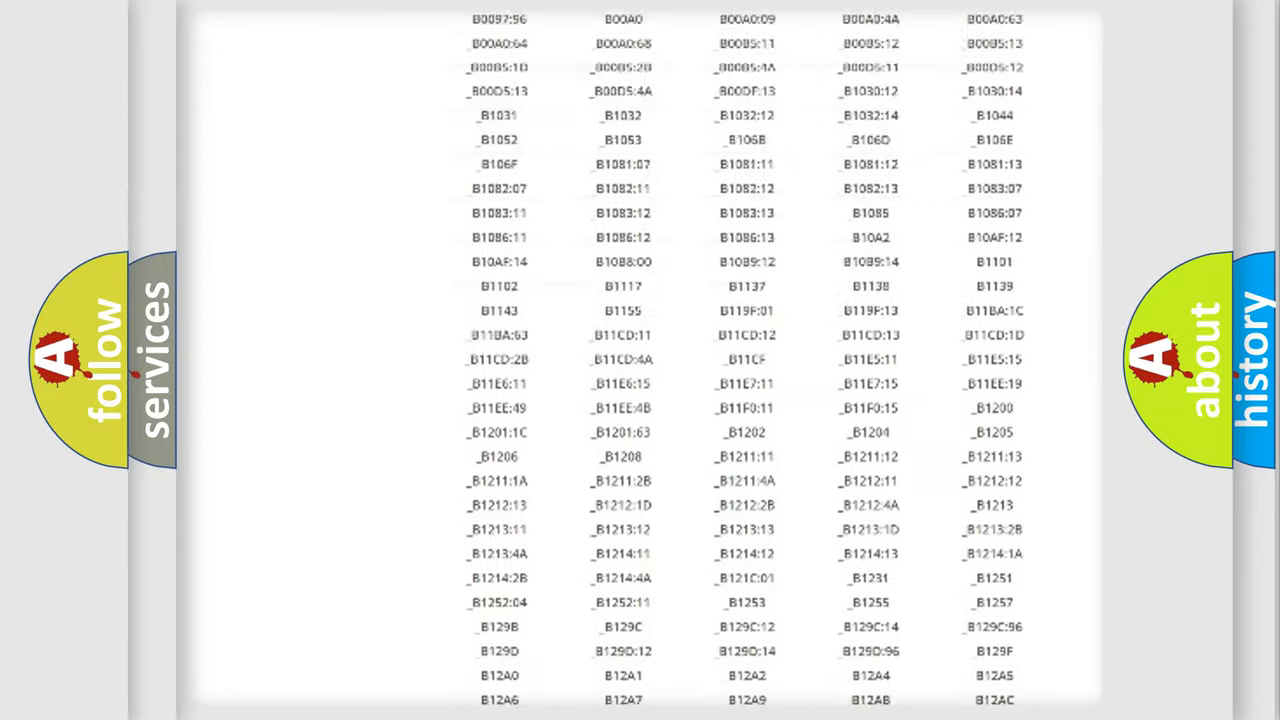
scroll(up, 3)
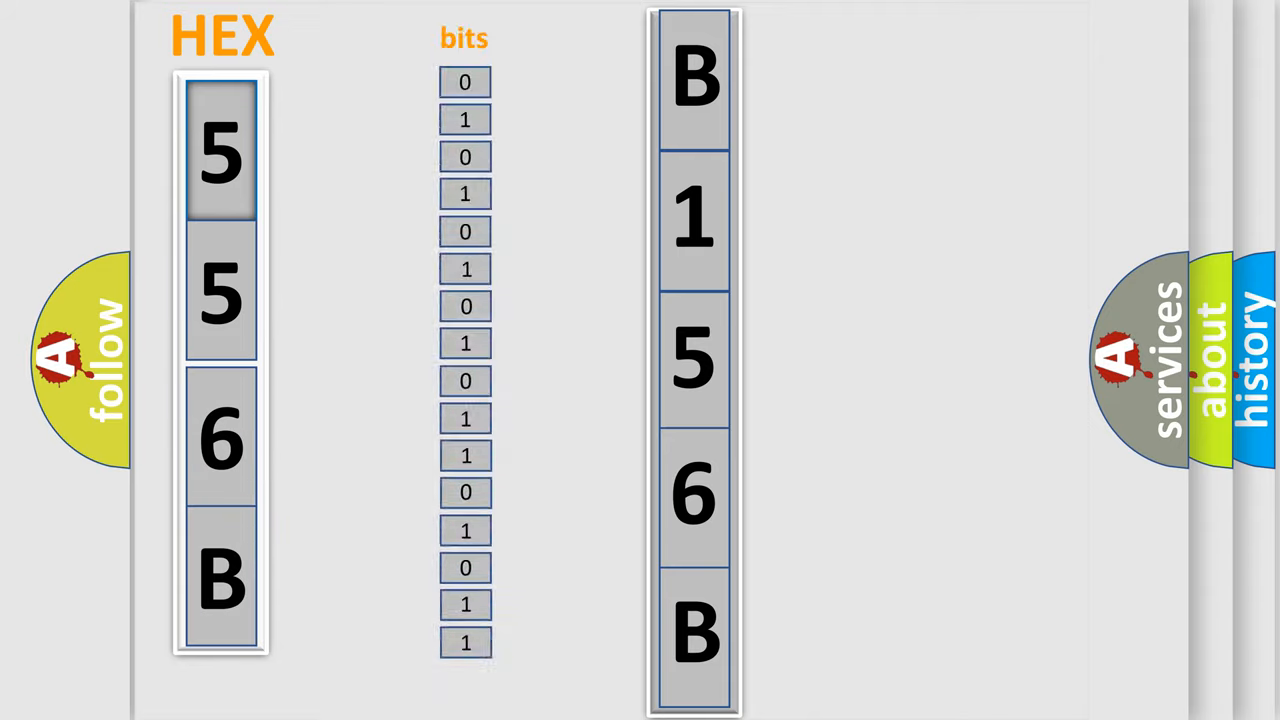
Step: Step the animation converting hex 556B into its bits and the decoded code B156B
click(220, 150)
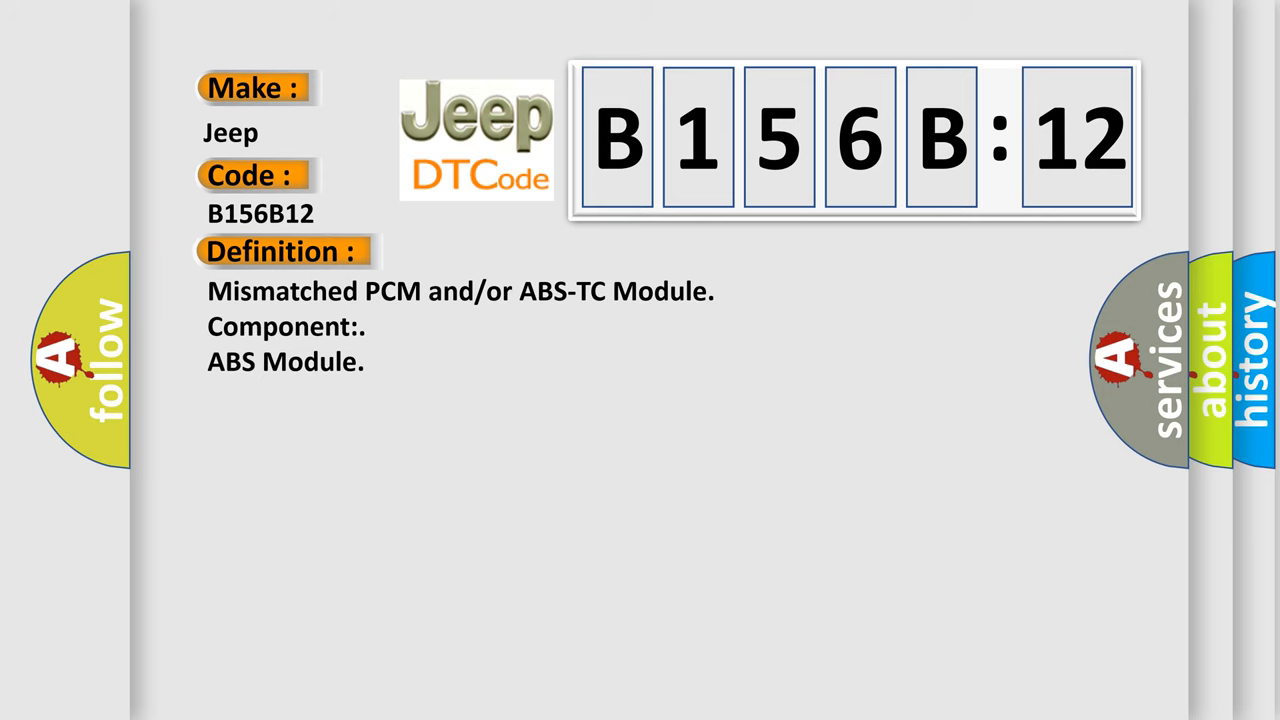
Step: Reveal the B156B:12 description text: Circuit Short To Battery with its explanation
click(520, 252)
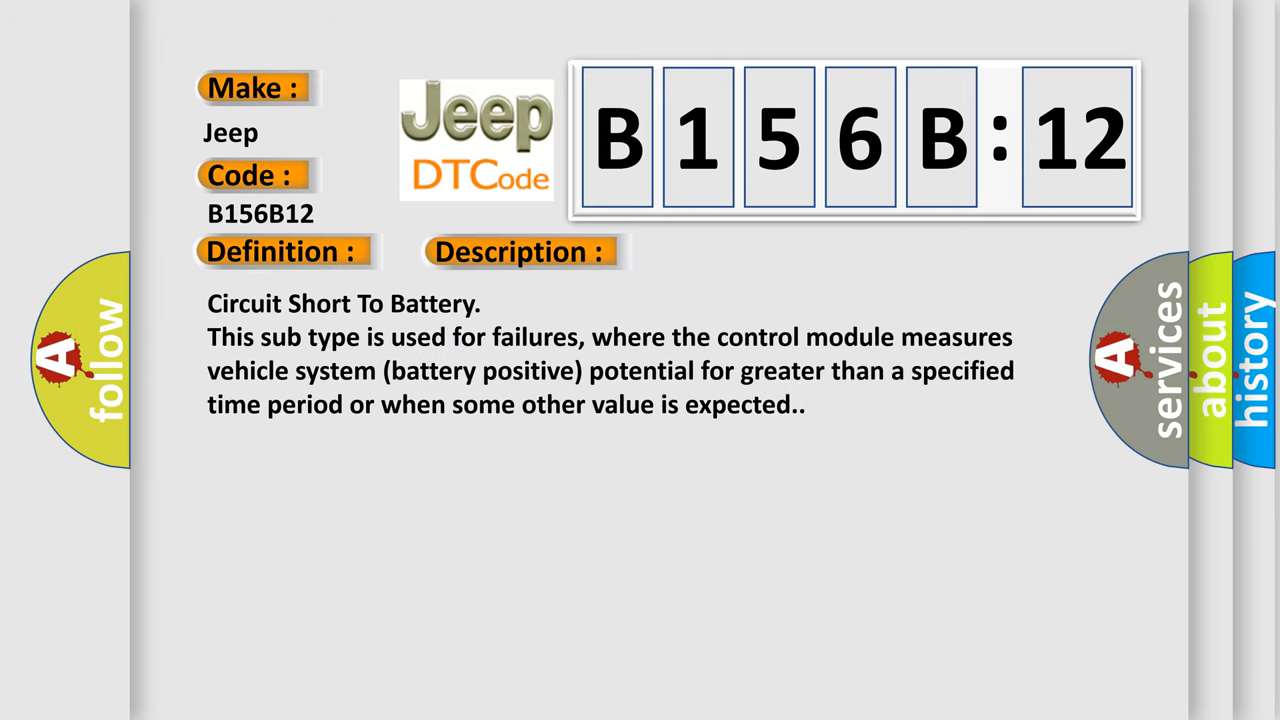